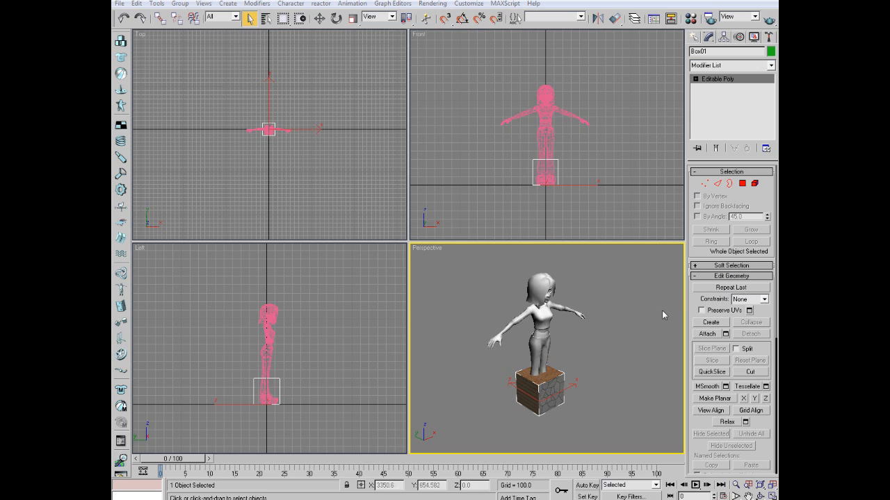
mouse_move(653, 357)
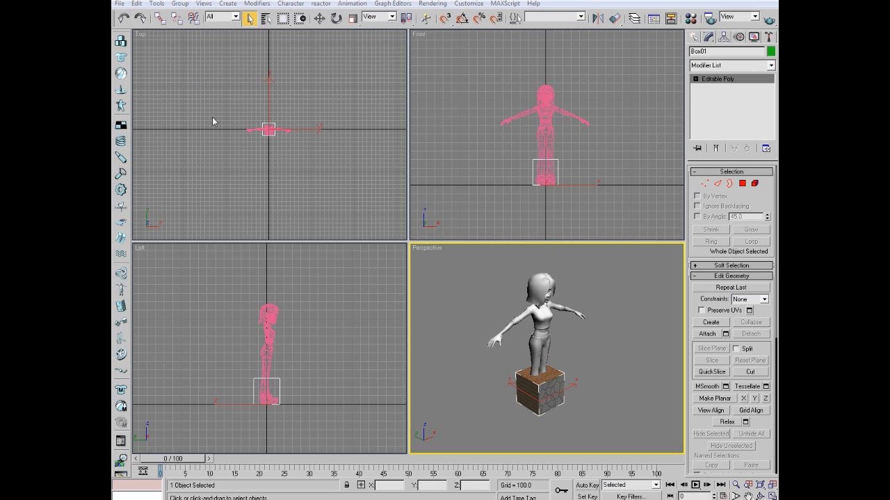
mouse_move(438, 327)
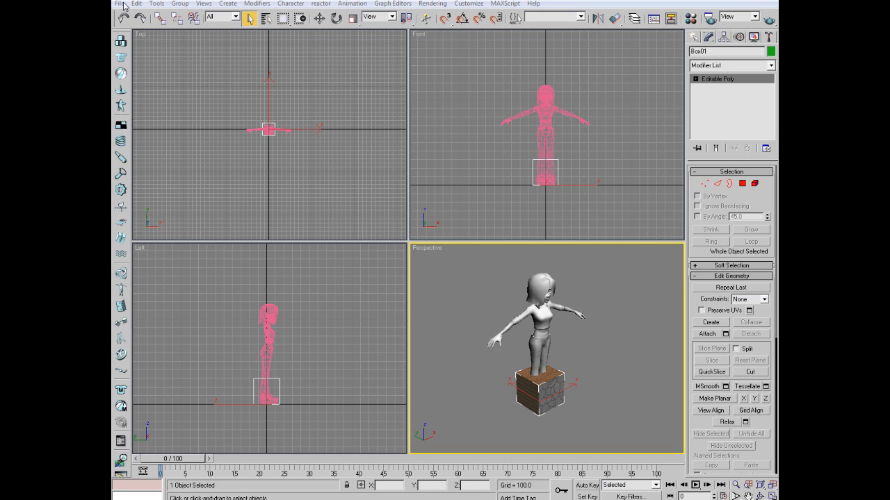
Show the File menu commands, with Merge visible.
left_click(118, 3)
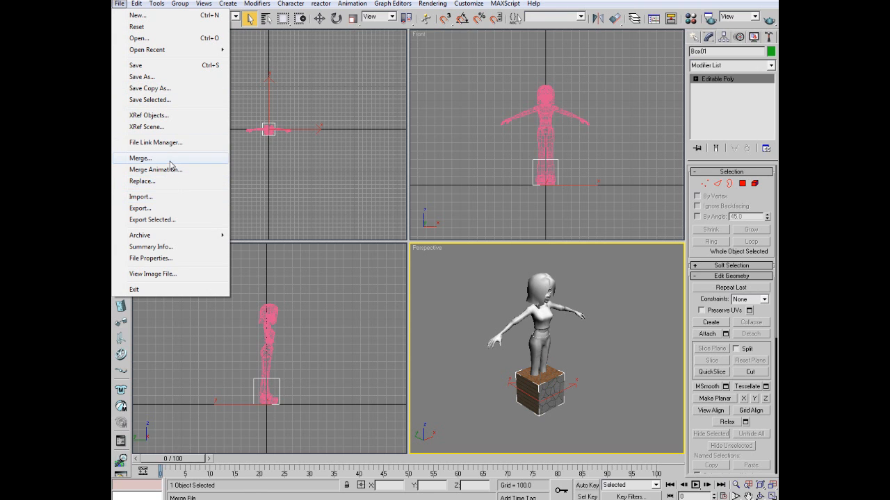
Start File > Merge and browse from Desktop into My Documents.
left_click(140, 158)
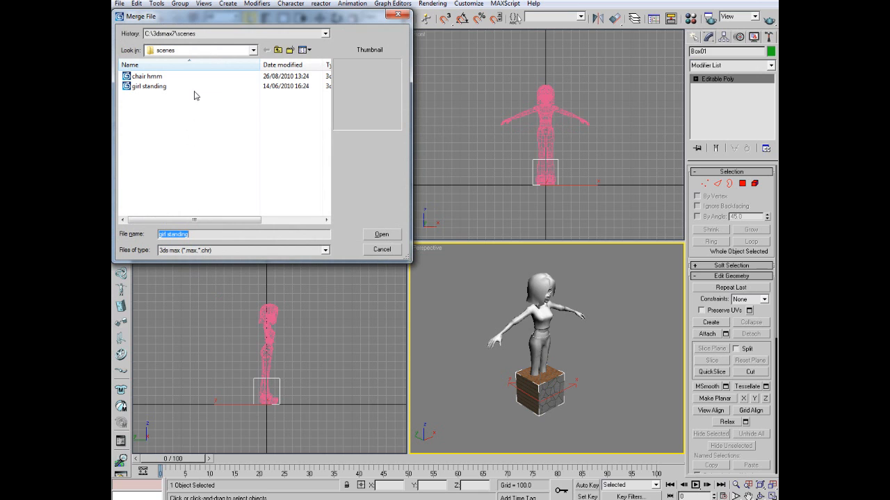
left_click(278, 49)
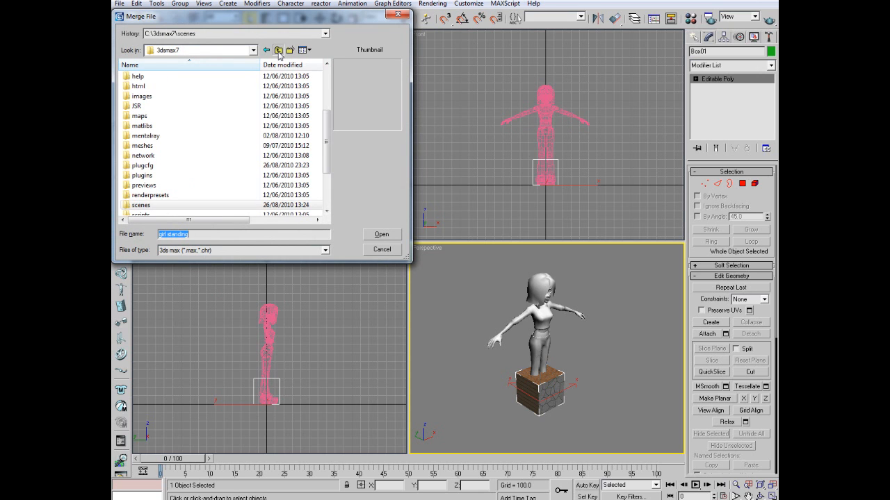
left_click(278, 49)
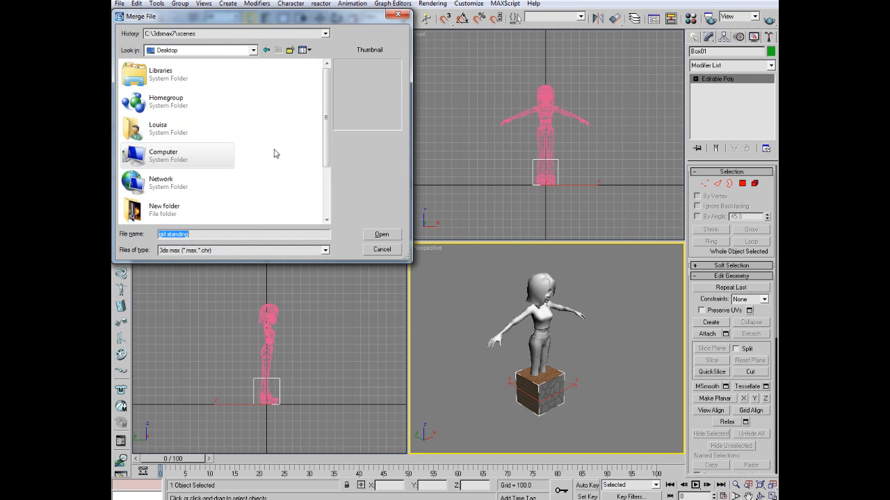
scroll("down", 3)
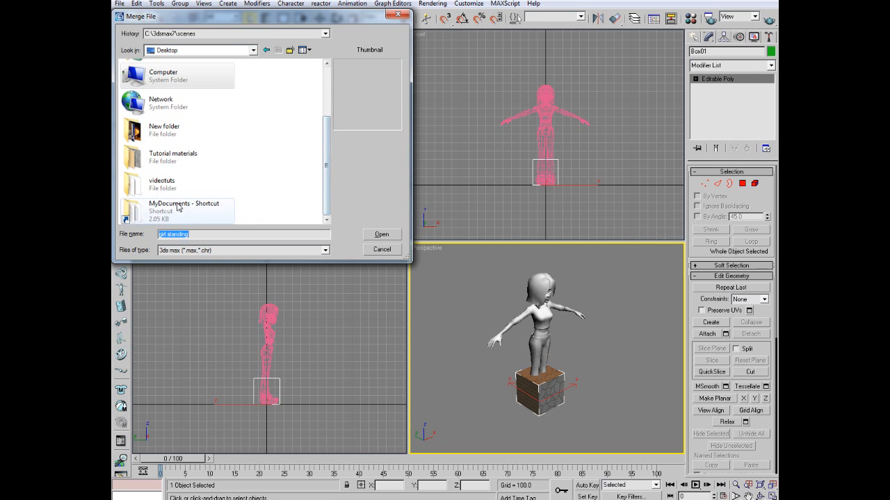
double_click(185, 207)
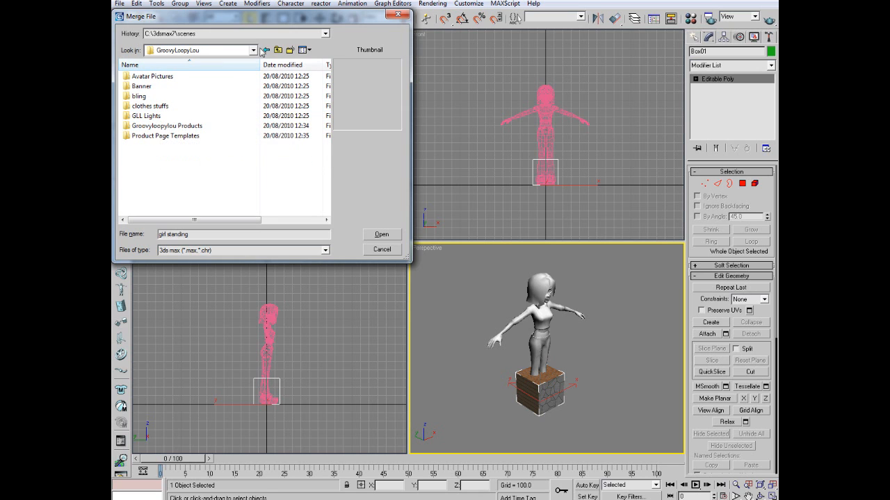
Pick the couch01 .max file in Official IMVU Files and Fonts > Product12907_Furniture_couch01.
left_click(276, 49)
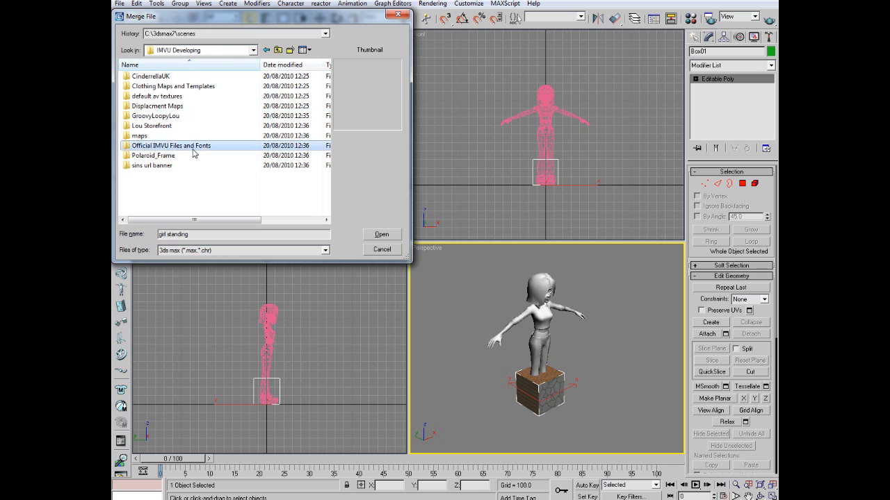
double_click(170, 146)
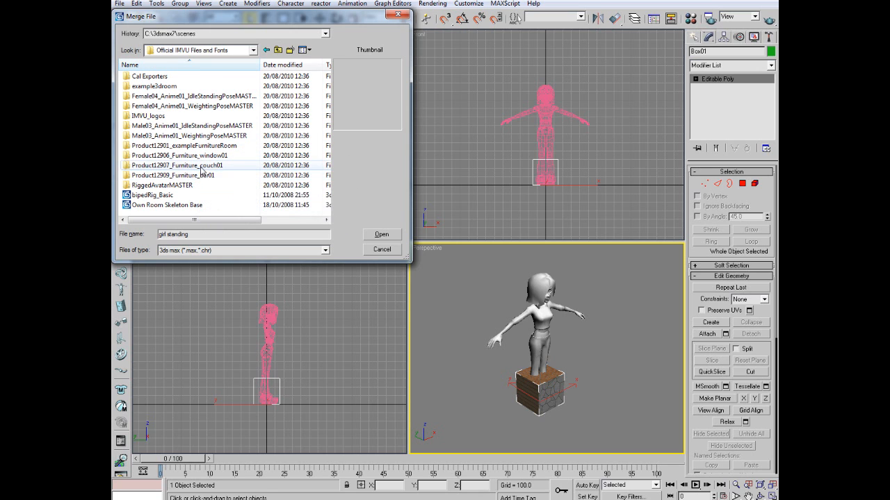
double_click(178, 164)
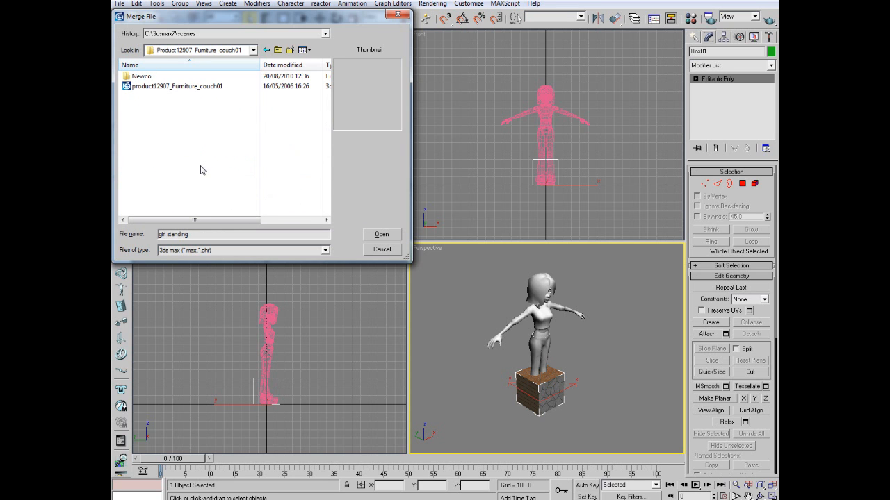
left_click(381, 234)
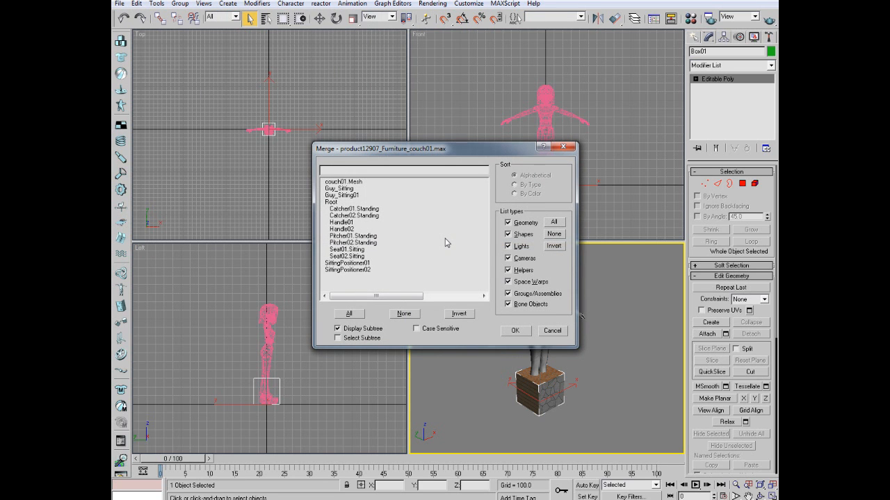
mouse_move(365, 204)
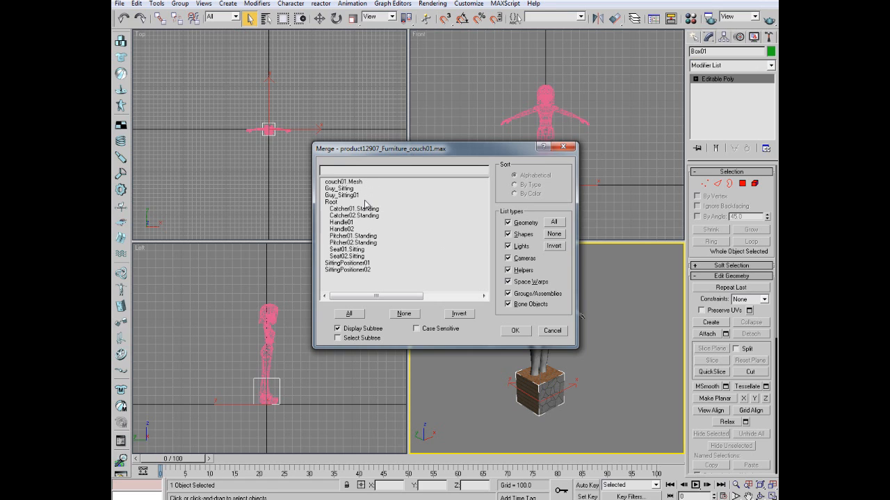
mouse_move(365, 190)
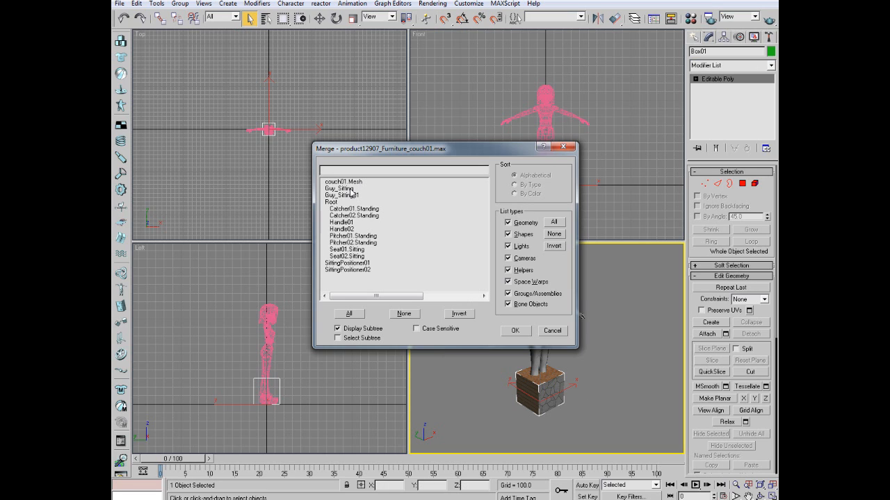
Merge Guy_Sitting, Catcher01.Standing and the other seat nodes into the box scene.
left_click(341, 187)
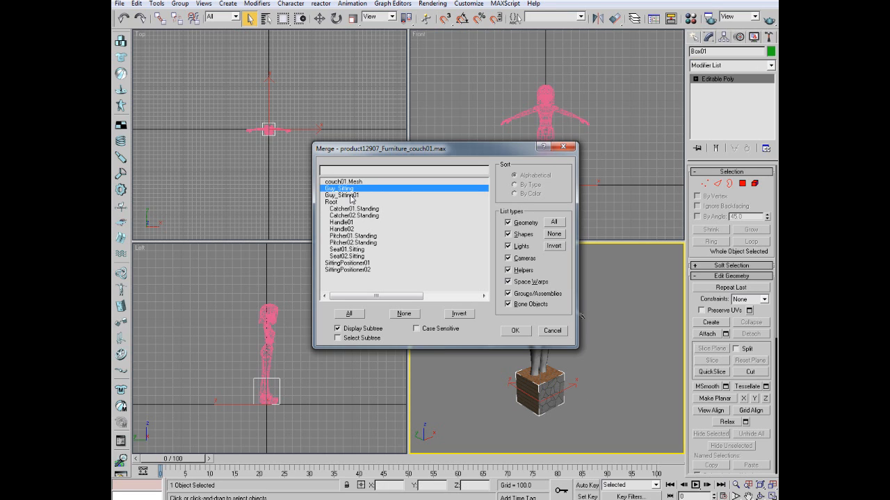
mouse_move(337, 209)
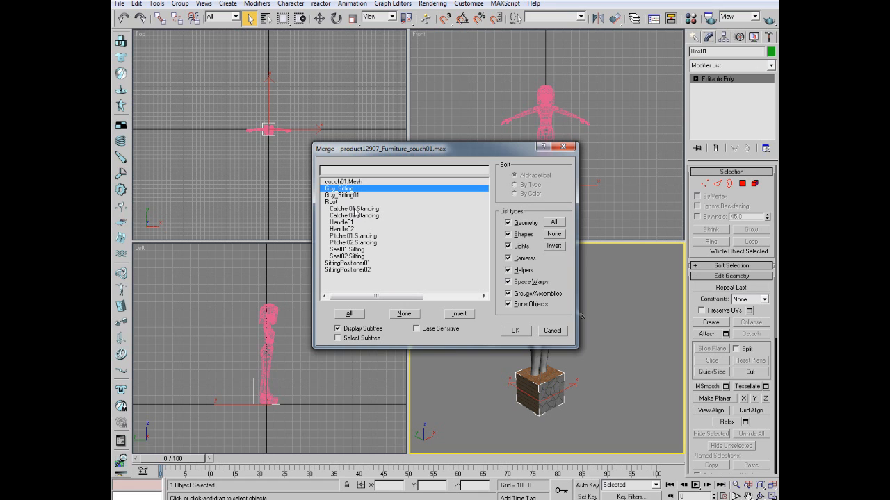
left_click(333, 202)
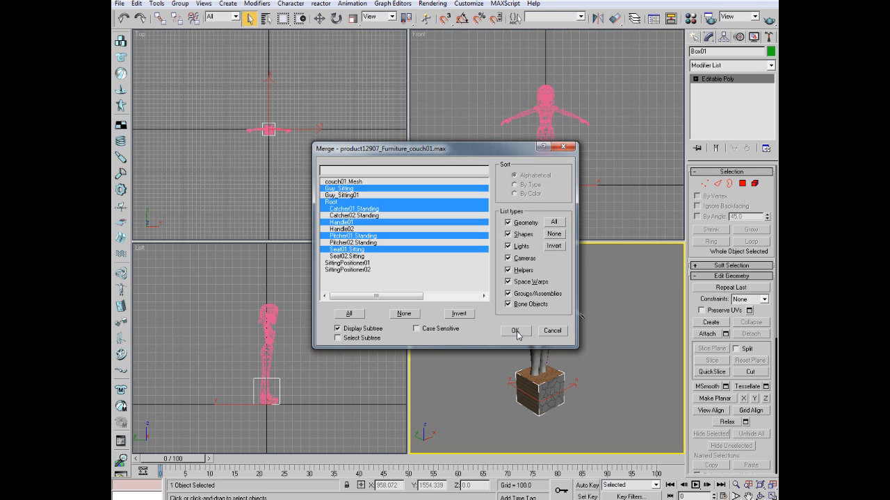
left_click(515, 331)
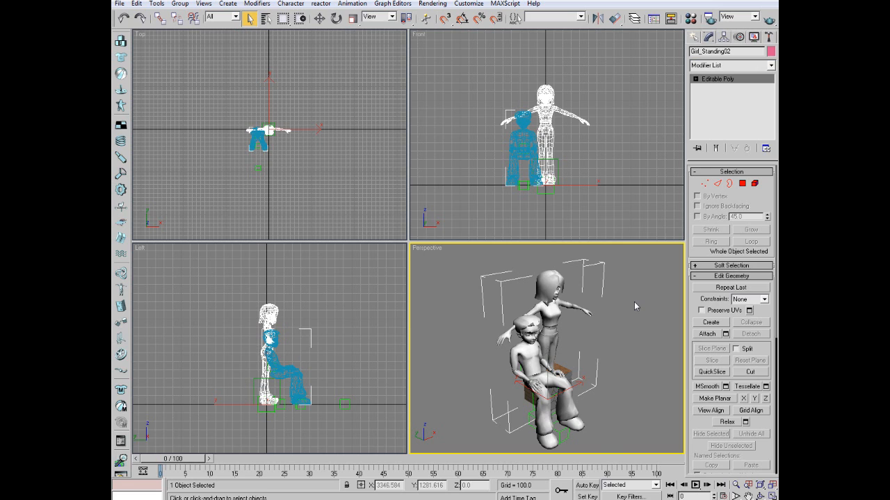
Hide the standing girl model via the quad menu's Hide Selection.
right_click(636, 306)
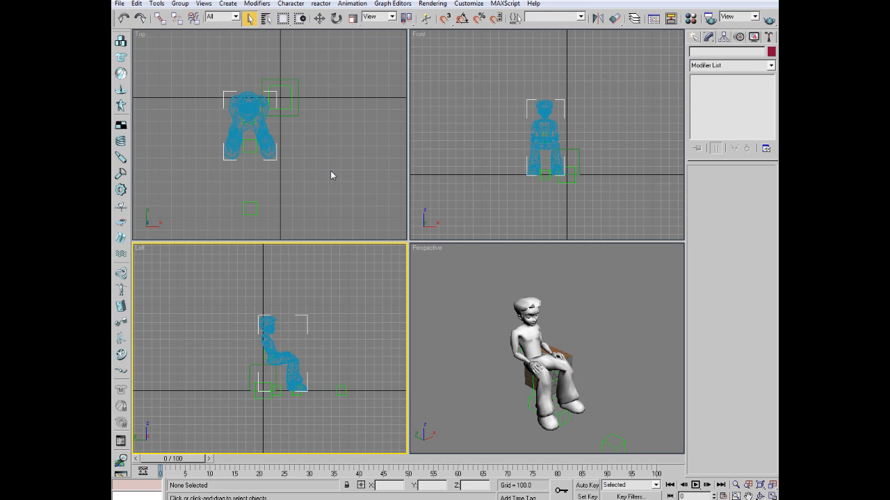
mouse_move(465, 200)
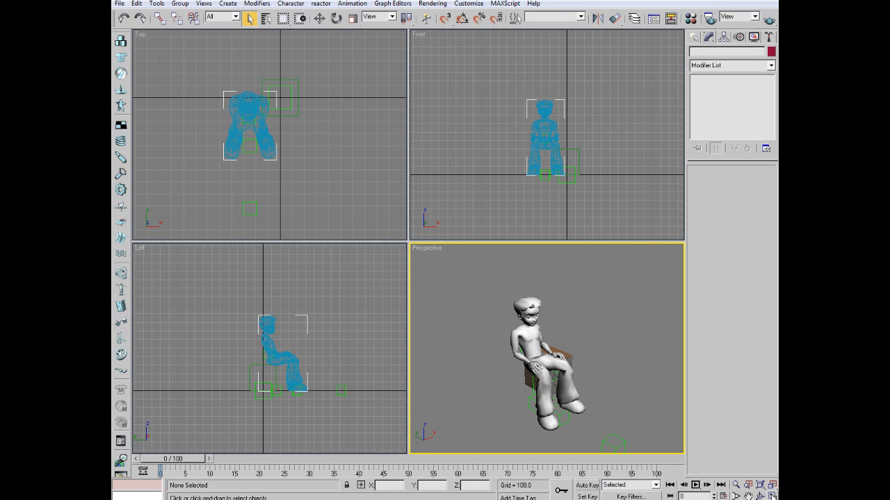
key("Alt+W")
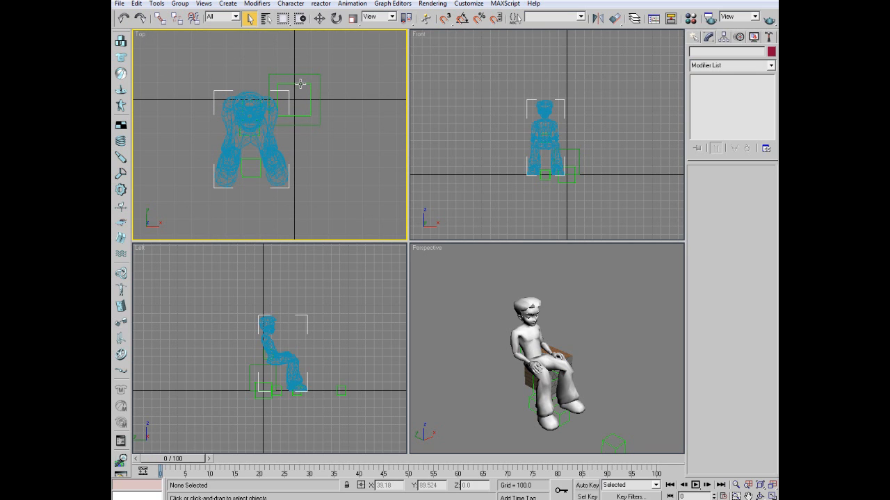
Select the Root dummy and activate Select and Move, confirming position 0,0,0.
left_click(297, 94)
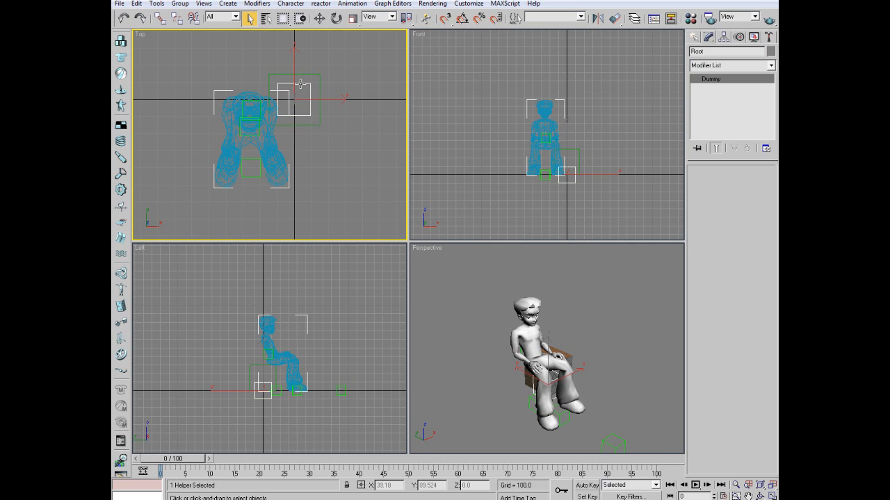
mouse_move(345, 174)
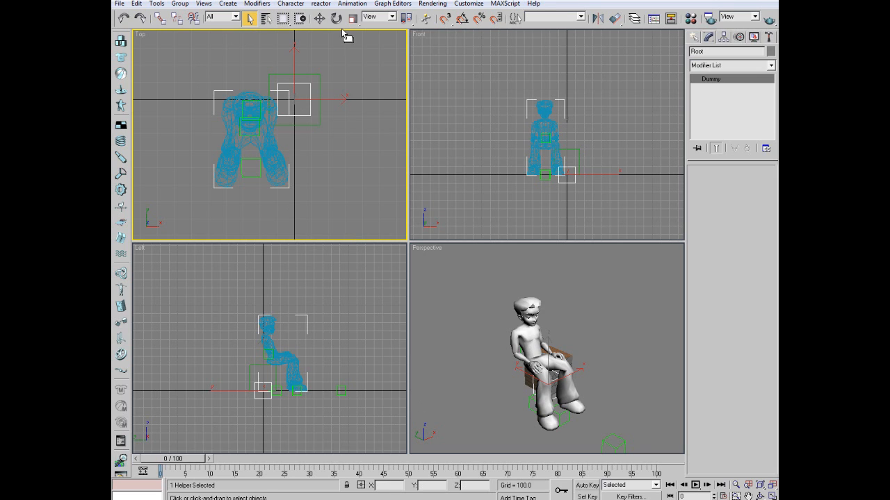
left_click(318, 20)
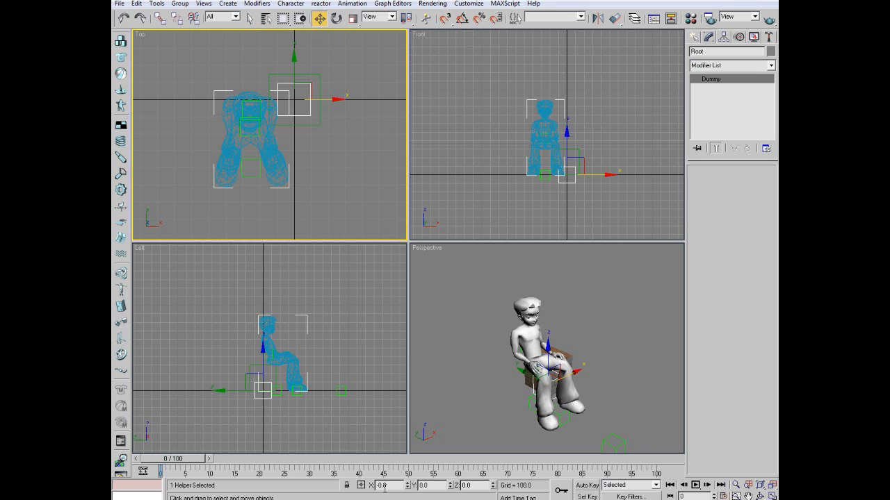
mouse_move(268, 28)
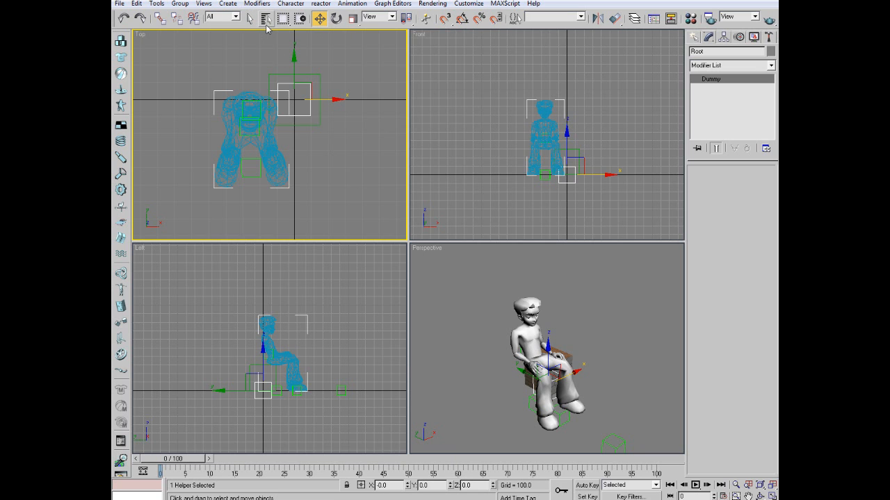
Select Guy_Sitting plus Catcher01.Standing, Handle01, Pitcher01.Standing and Seat01.Sitting by name.
left_click(266, 20)
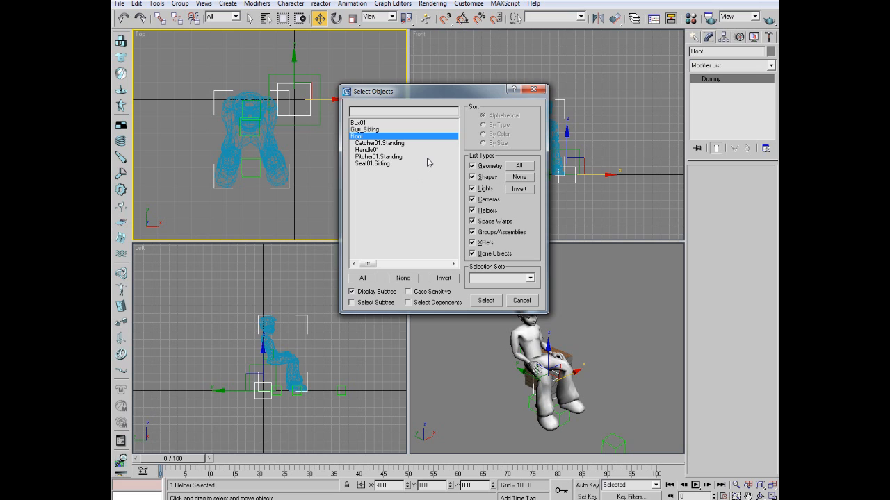
left_click_drag(378, 143, 386, 164)
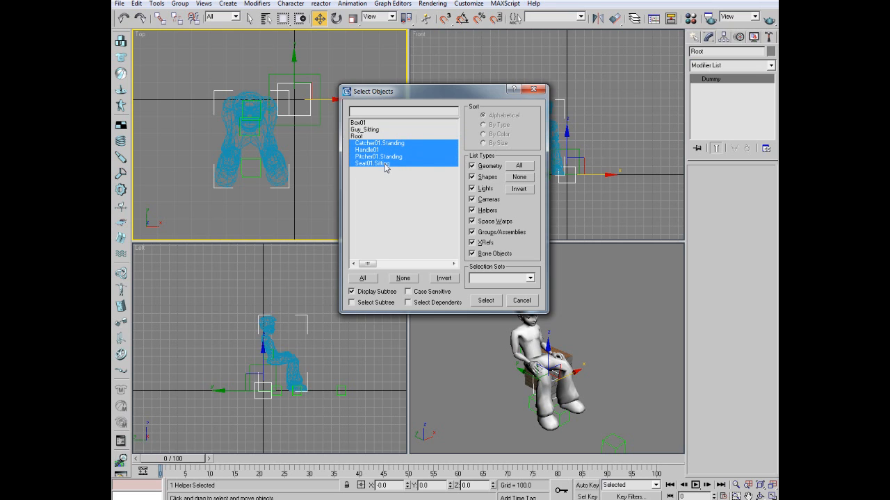
mouse_move(387, 134)
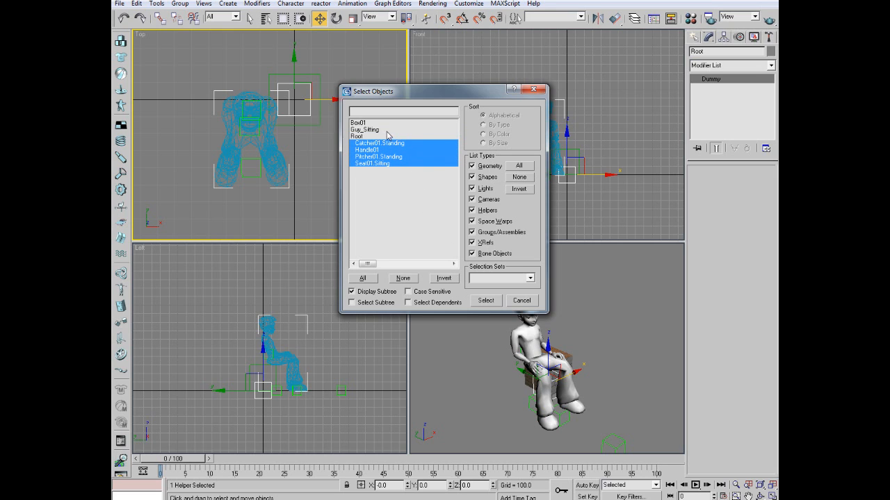
left_click(366, 129)
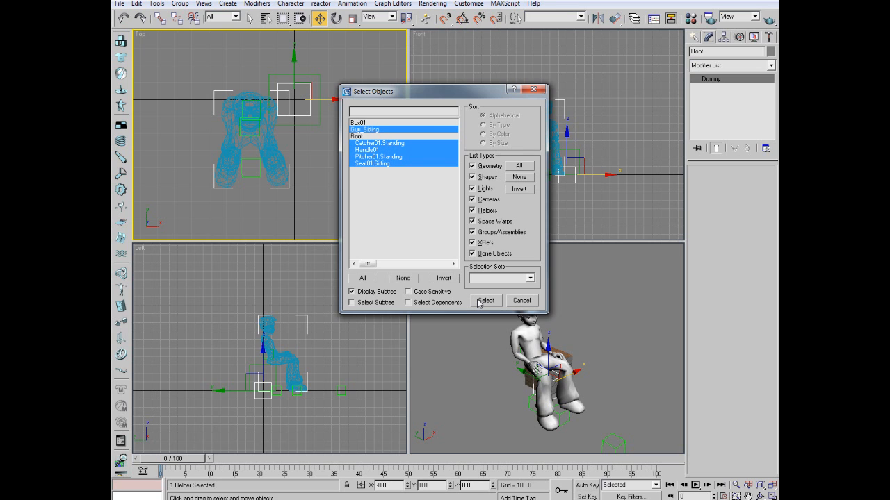
left_click(485, 301)
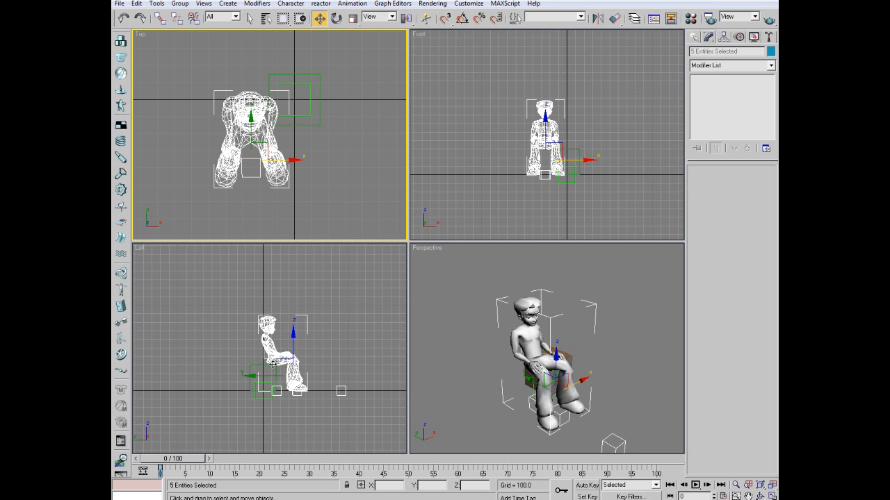
mouse_move(336, 188)
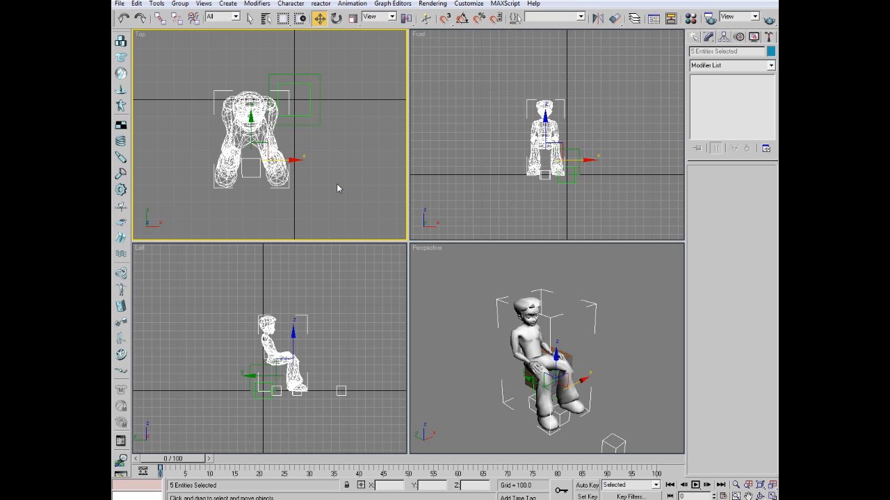
mouse_move(341, 144)
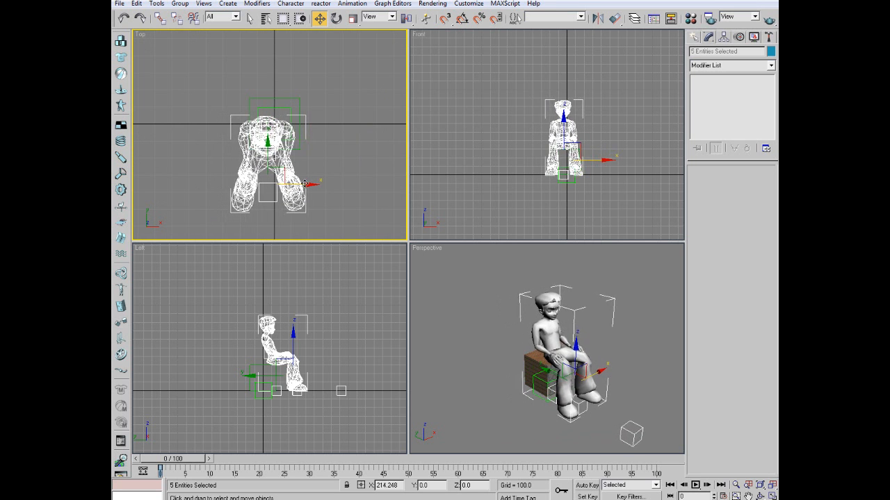
Move the seated guy and four helpers in the Top view onto the textured box.
left_click_drag(313, 182, 324, 182)
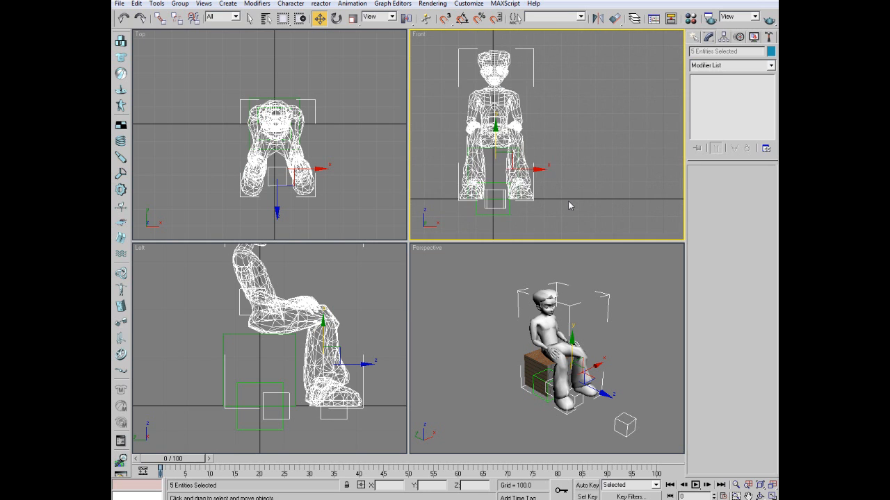
left_click(491, 332)
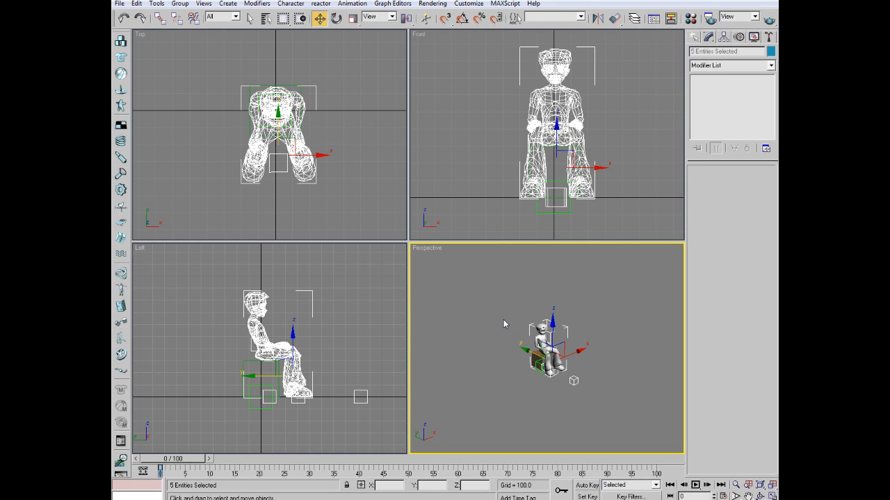
mouse_move(377, 143)
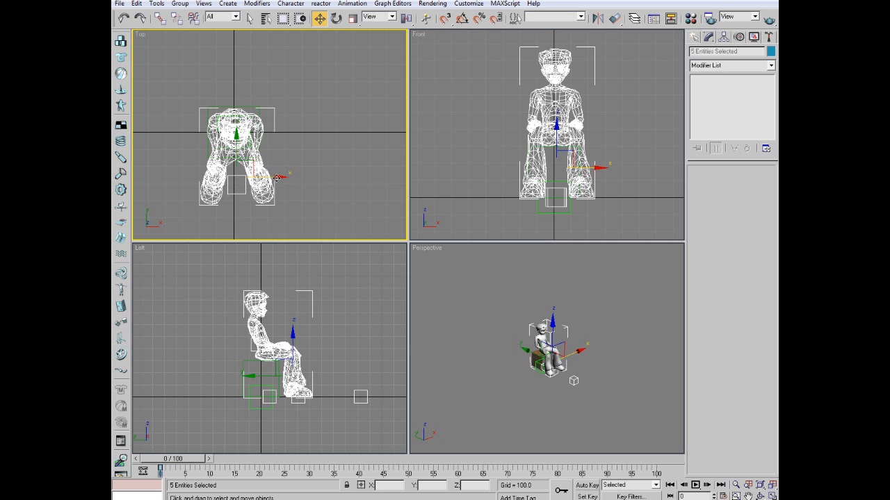
Confirm the five selected objects in Select Objects and clone them beside the original.
left_click(265, 20)
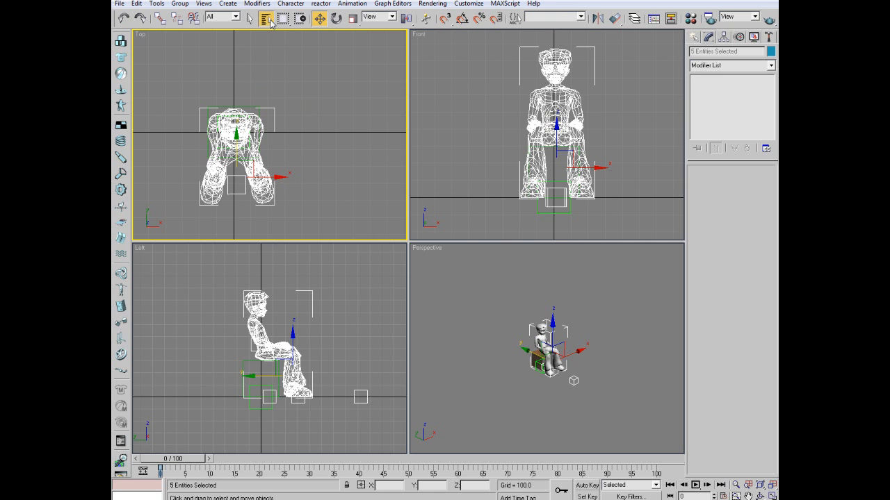
left_click(266, 17)
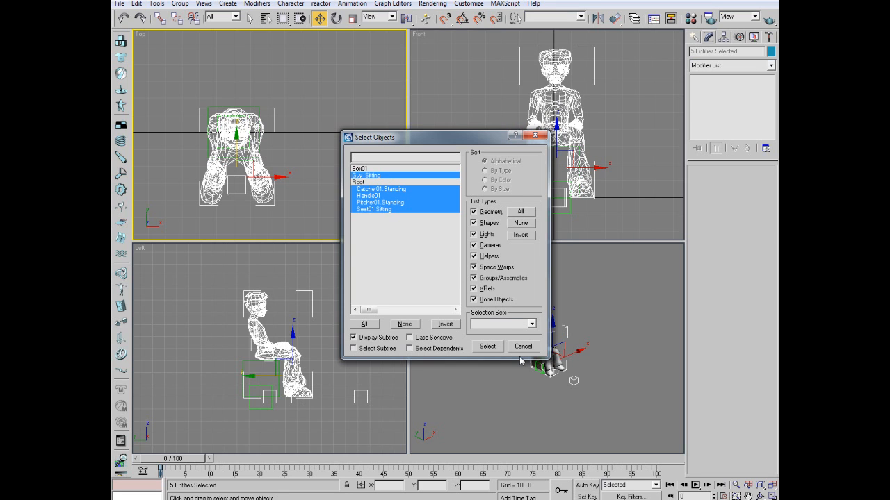
mouse_move(457, 348)
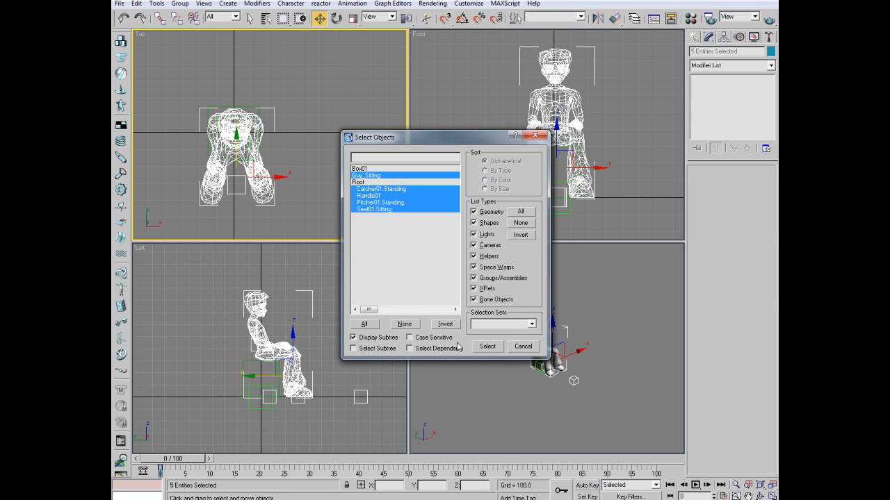
left_click(487, 346)
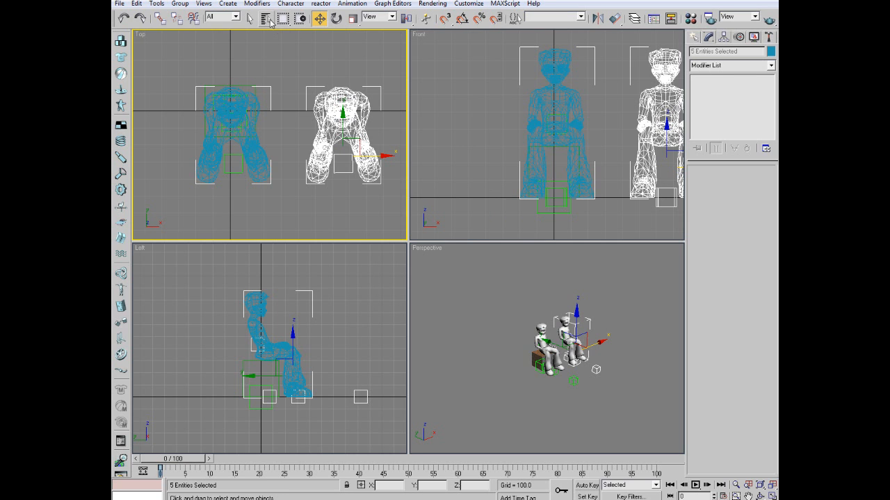
Rename the cloned helpers Catcher02.Standing, Pitcher02.Standing and Seat02.Sitting, then check the list.
left_click(264, 18)
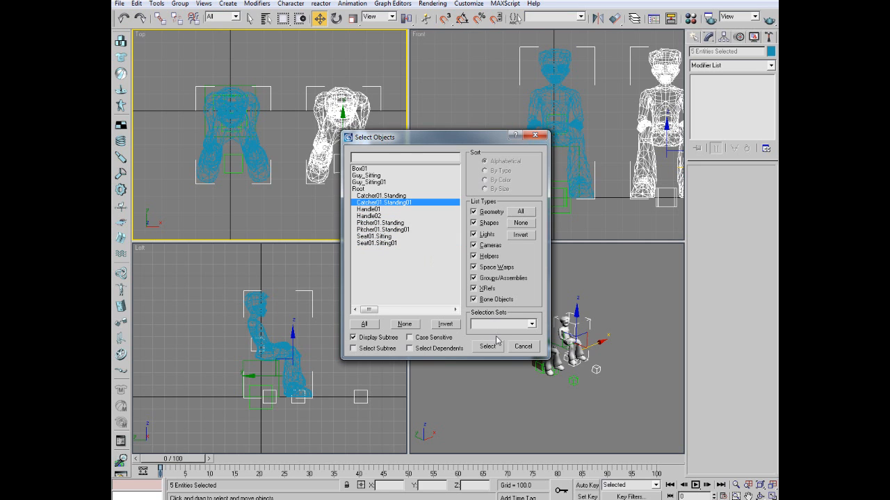
left_click(487, 346)
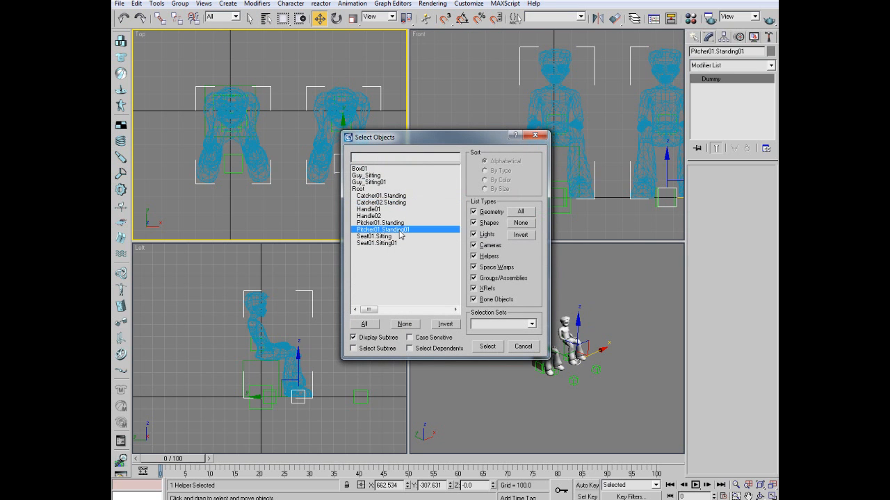
left_click(487, 346)
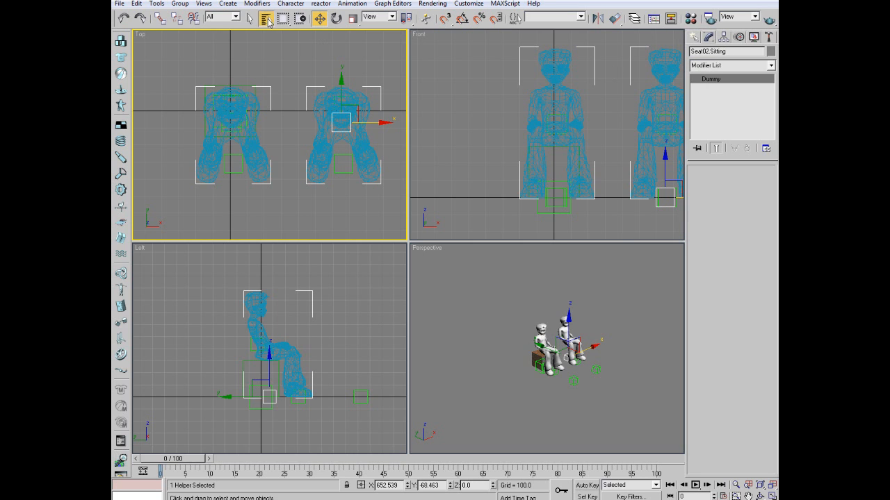
left_click(268, 19)
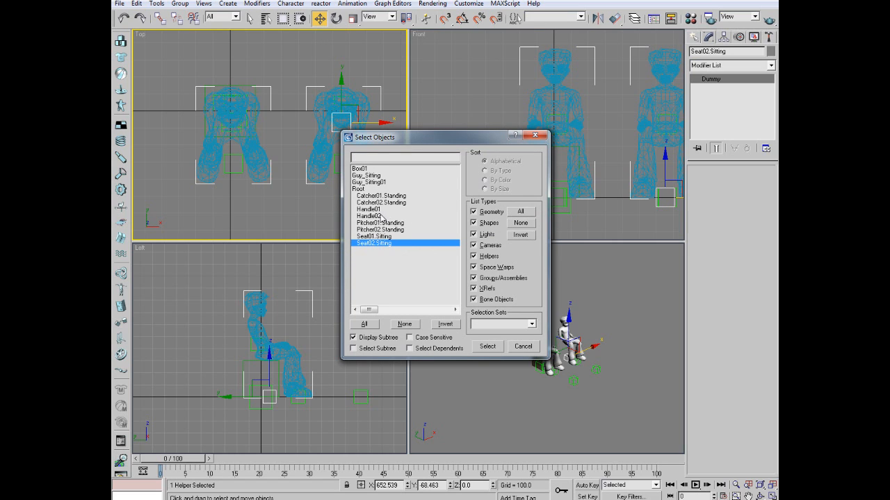
mouse_move(512, 369)
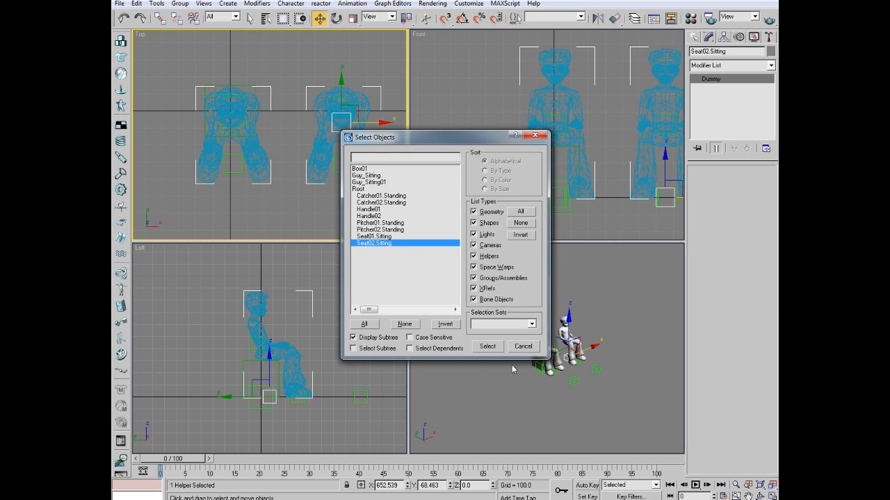
mouse_move(522, 347)
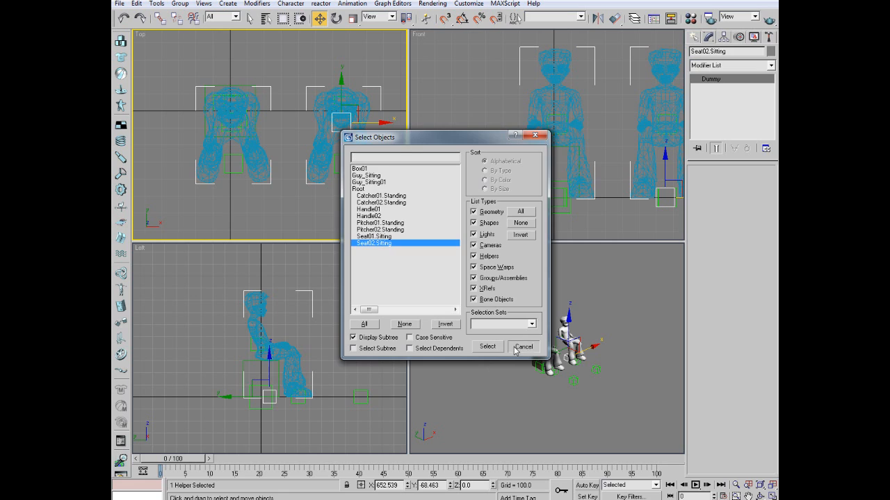
Open and close the Select Objects list, confirming the 02 nodes alongside the originals.
left_click(524, 347)
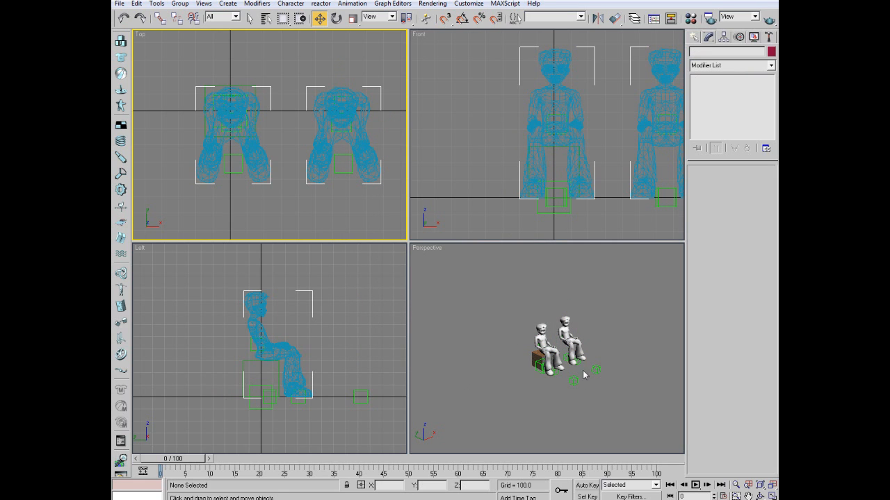
mouse_move(571, 387)
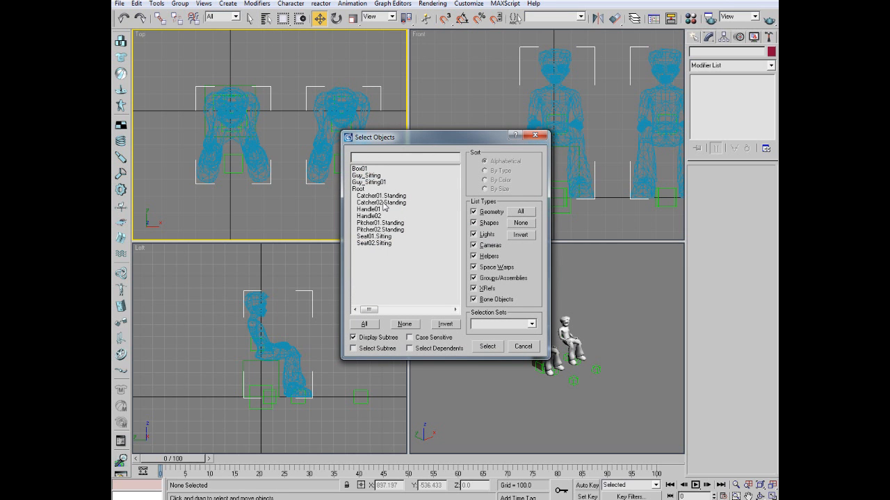
left_click(522, 346)
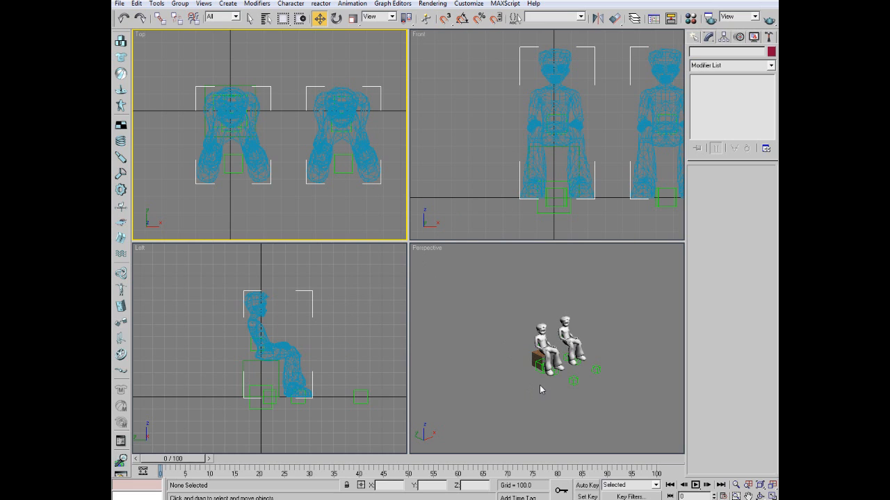
mouse_move(539, 367)
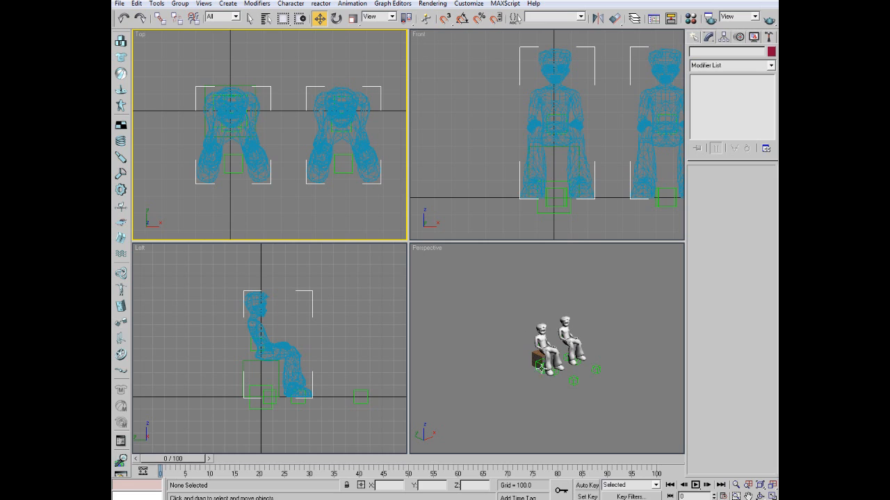
mouse_move(549, 387)
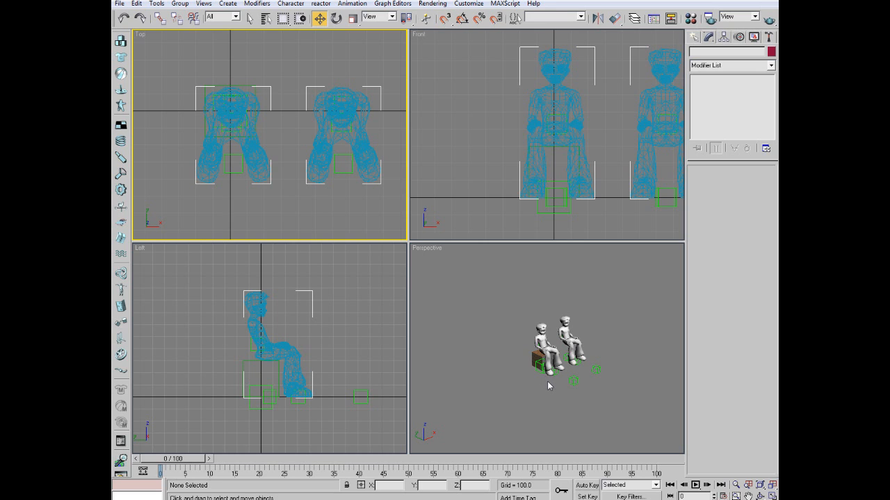
mouse_move(573, 380)
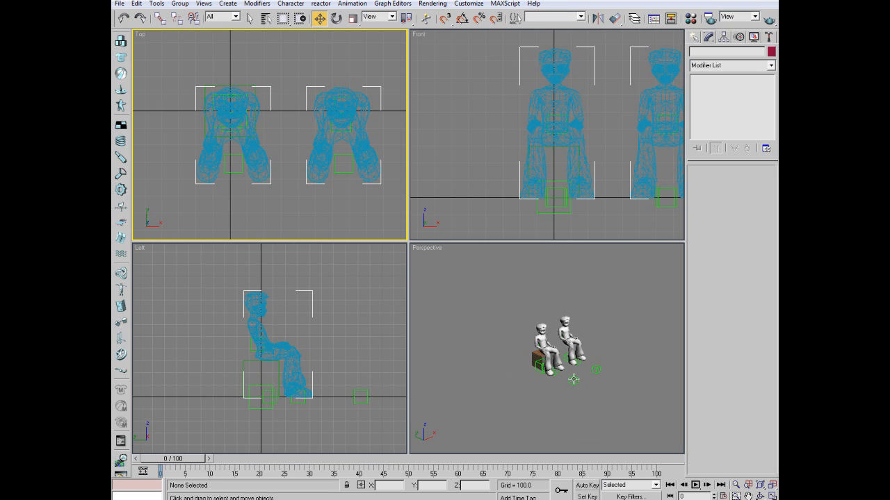
mouse_move(572, 382)
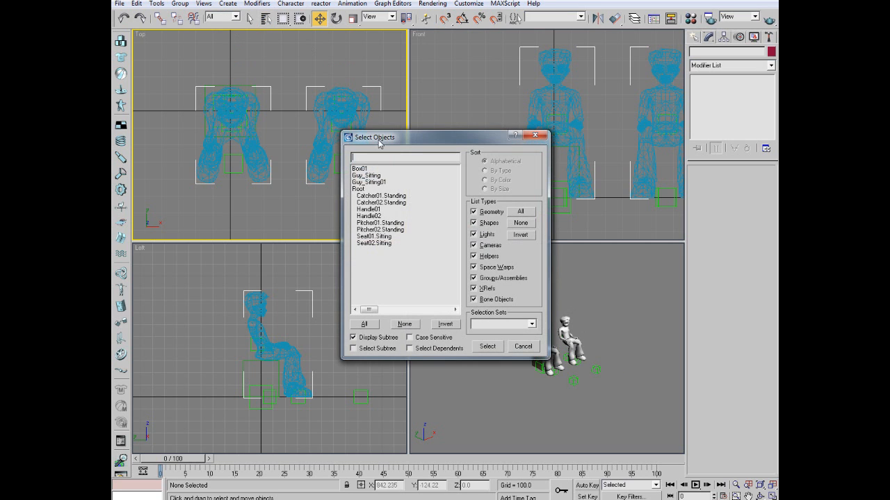
Select Catcher01.Standing and Pitcher01.Standing, then drag them up and down in the Left viewport, ending near their original spot.
left_click(378, 196)
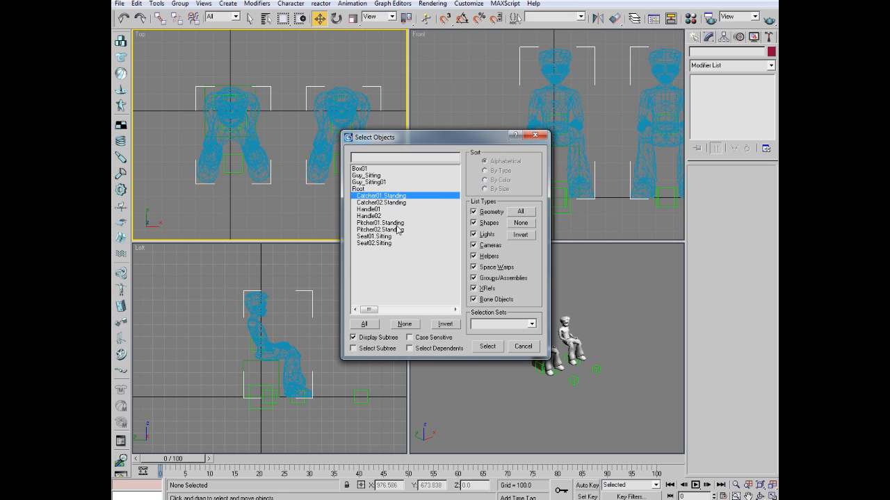
left_click(379, 223)
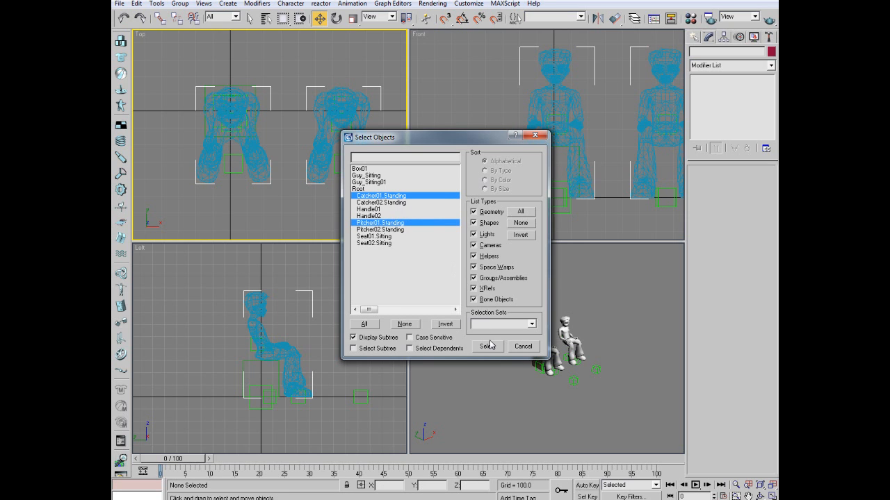
left_click(488, 346)
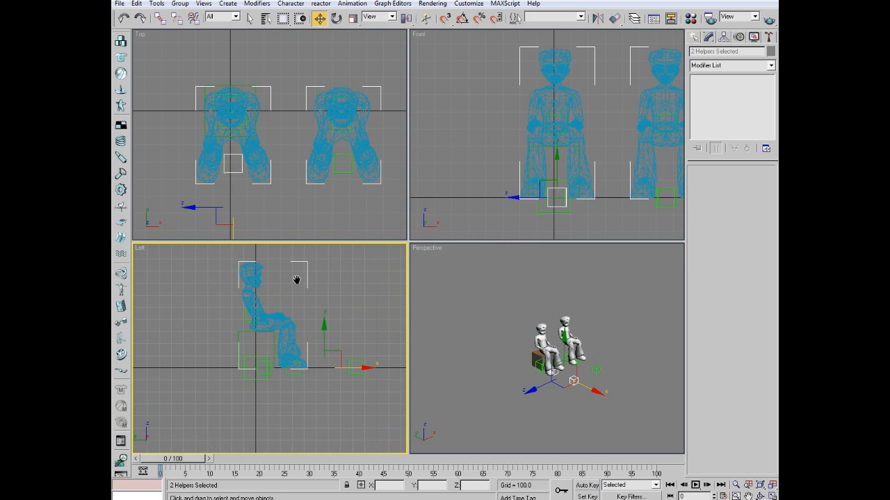
left_click_drag(323, 323, 330, 346)
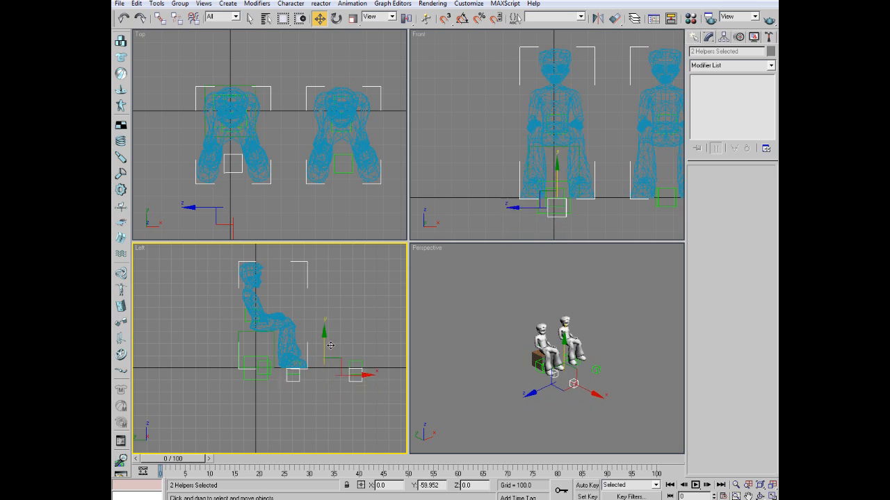
left_click_drag(330, 345, 348, 311)
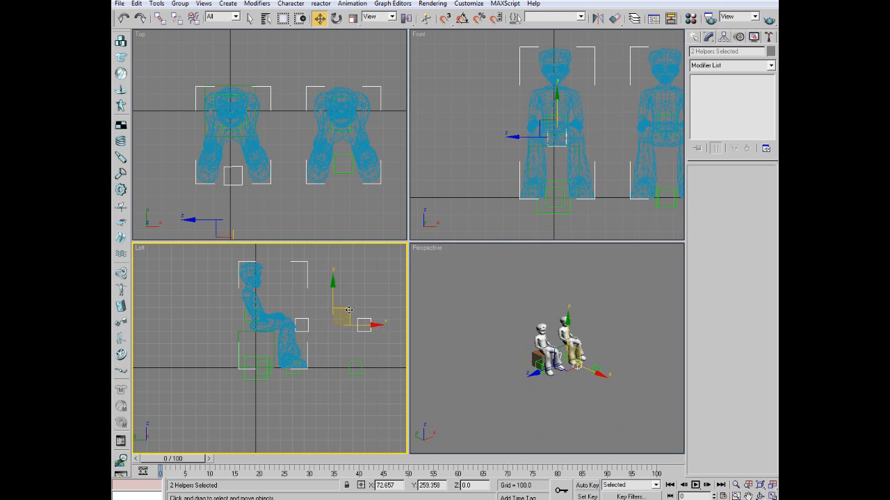
left_click_drag(348, 311, 360, 356)
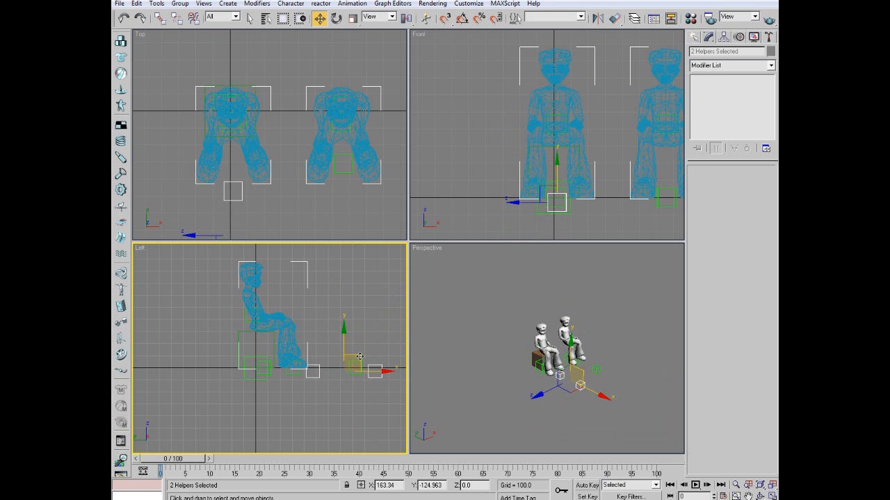
left_click_drag(360, 356, 360, 353)
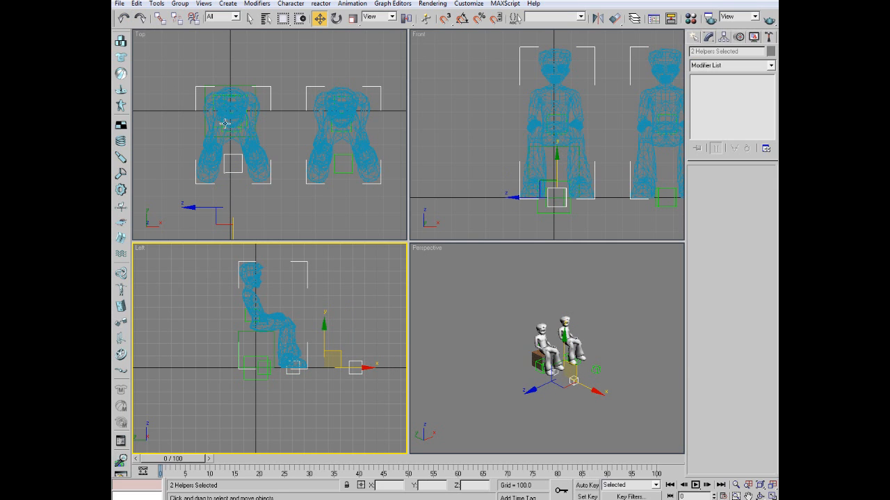
mouse_move(225, 123)
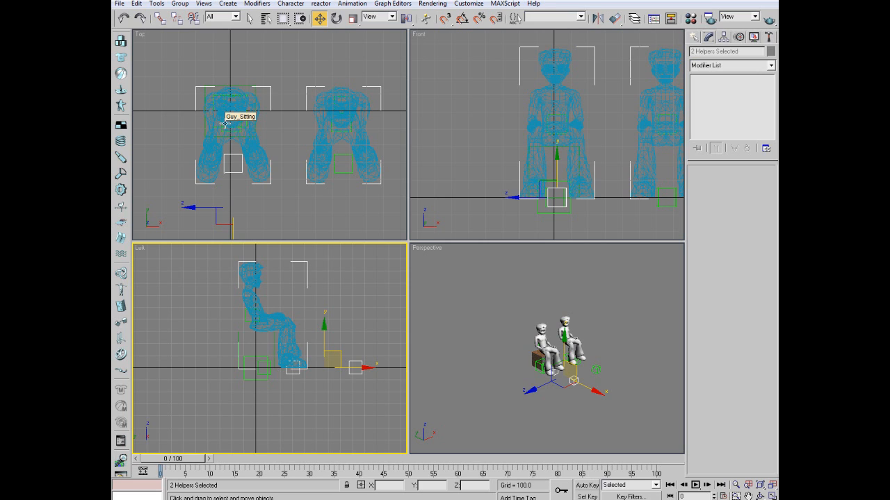
mouse_move(304, 189)
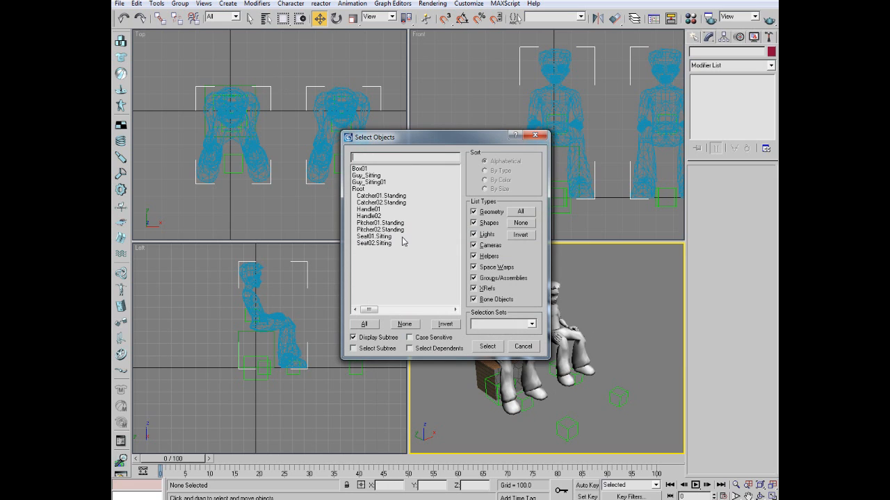
mouse_move(374, 248)
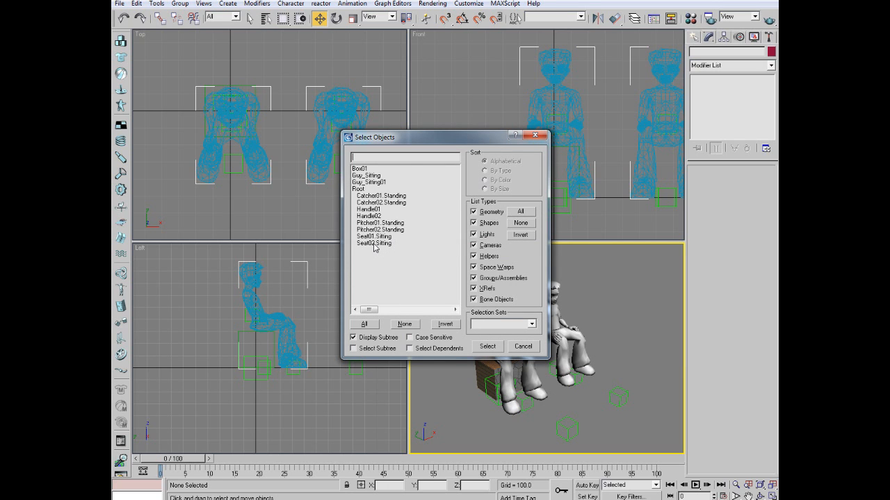
Rename Seat02.Sitting to Seat02.Standing and confirm the new name in the object list.
left_click(487, 346)
type("Seat02.Standing")
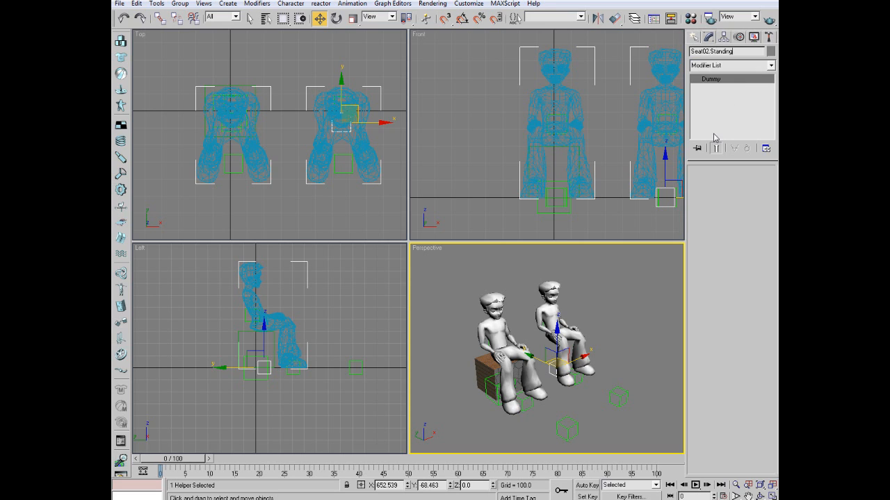
mouse_move(641, 337)
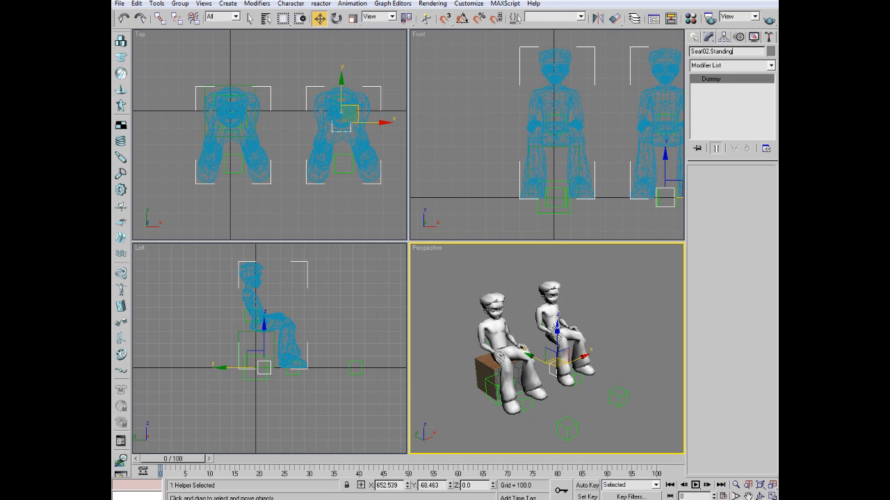
left_click(642, 322)
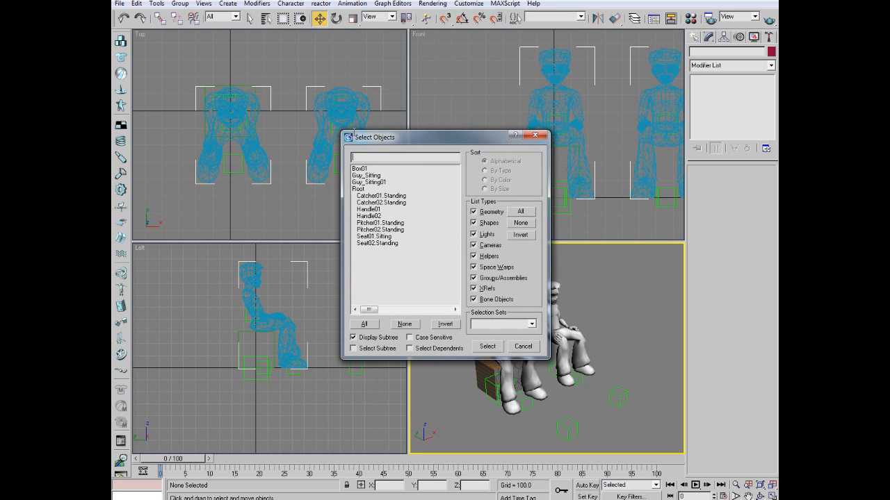
Pick Seat02.Standing and change its name to Seat02.Standingonhead.
left_click(487, 346)
type("Seat02.Standingonhead")
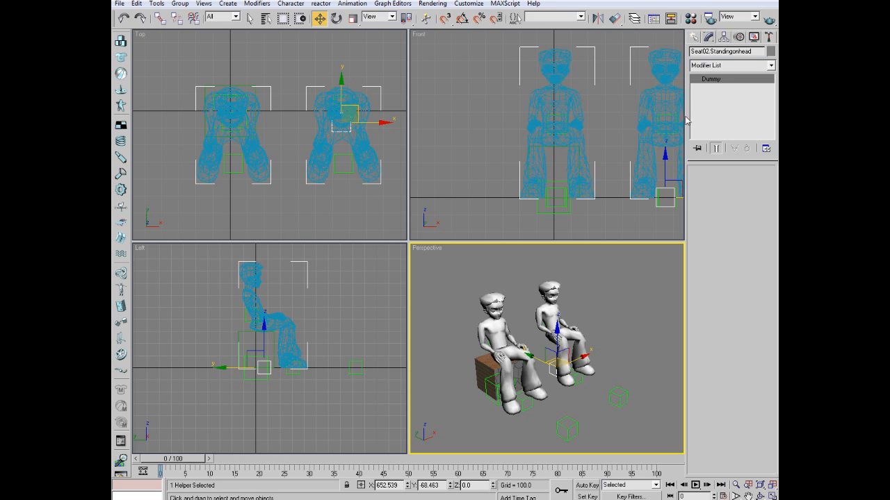
mouse_move(667, 308)
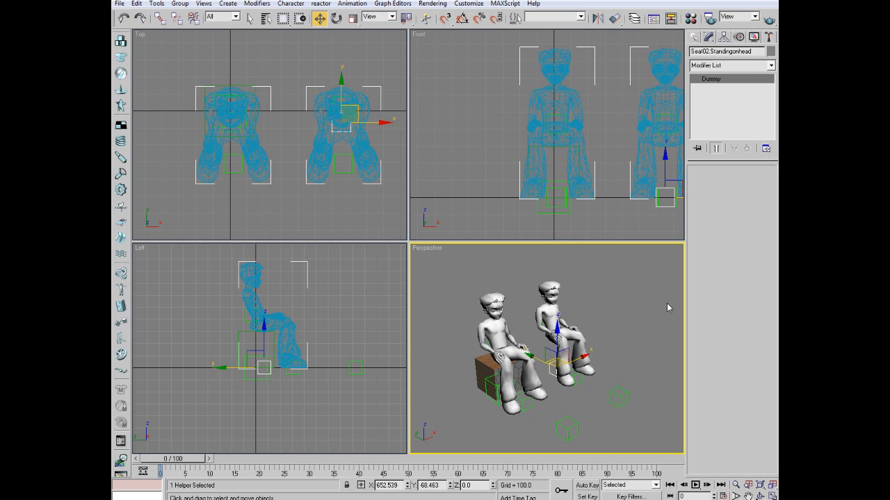
mouse_move(557, 404)
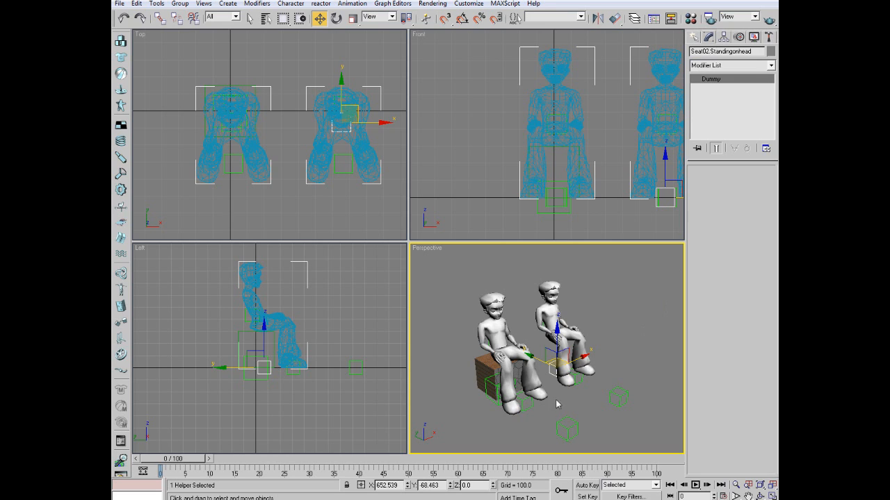